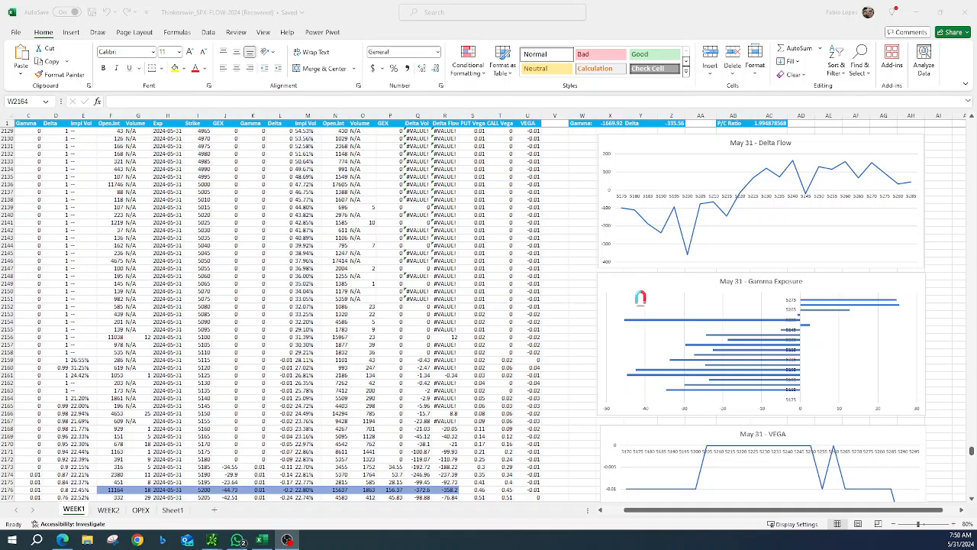
mouse_move(907, 447)
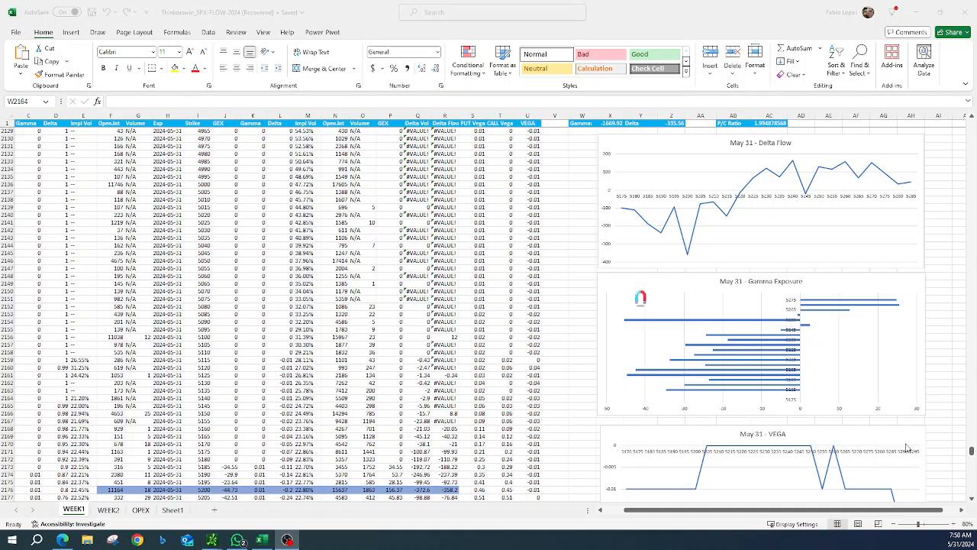
mouse_move(704, 234)
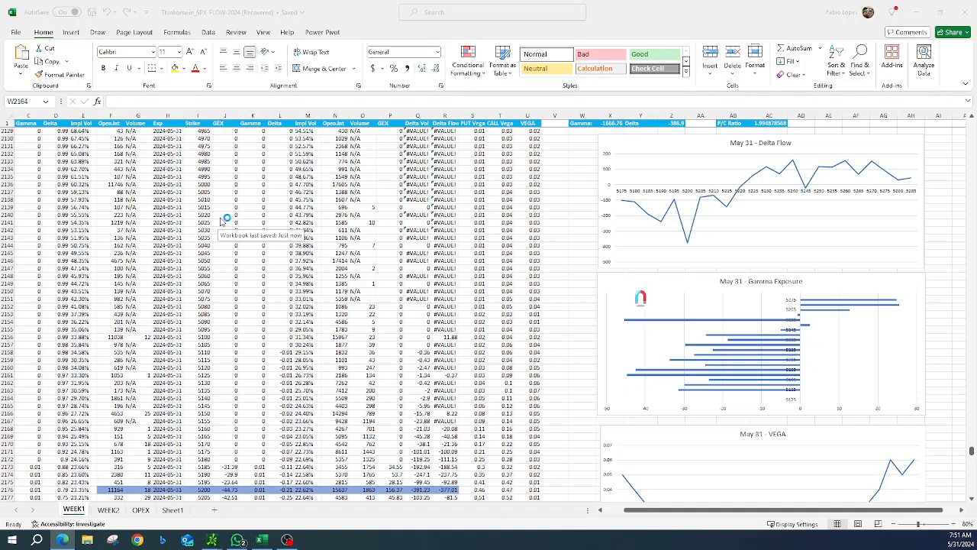
scroll(down, 3)
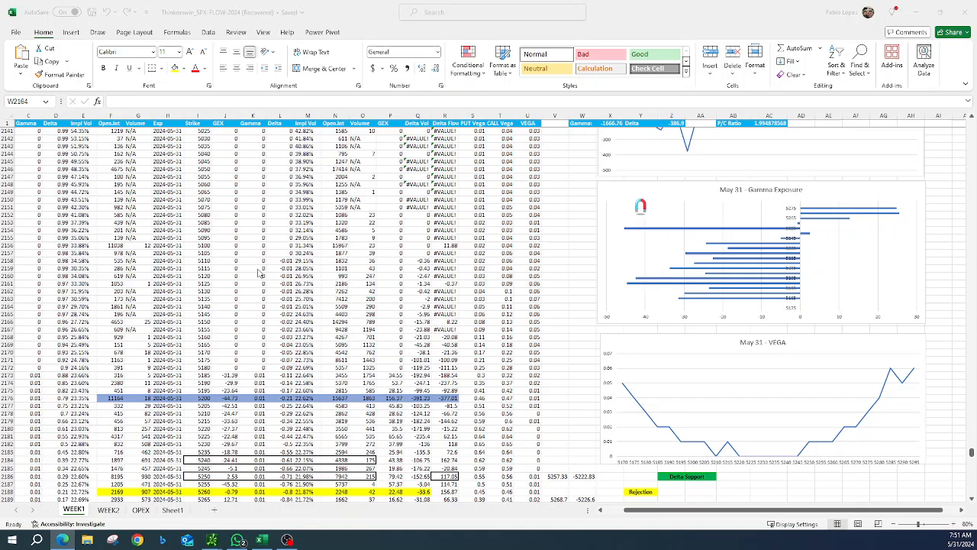
scroll(down, 3)
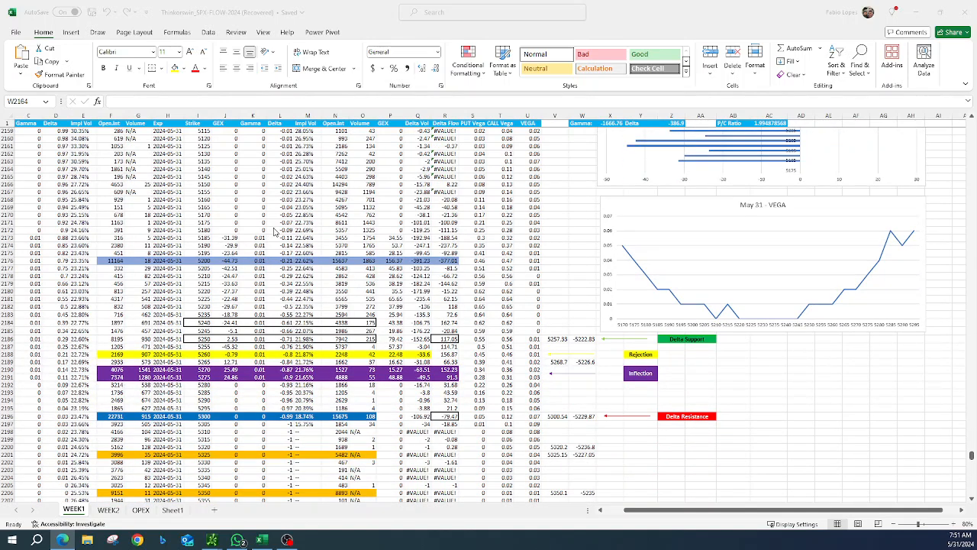
scroll(down, 3)
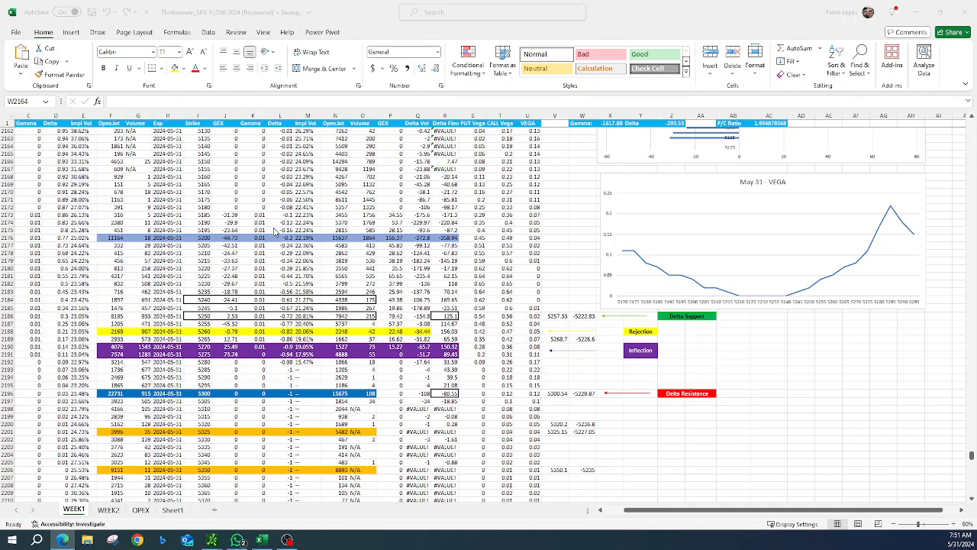
scroll(up, 3)
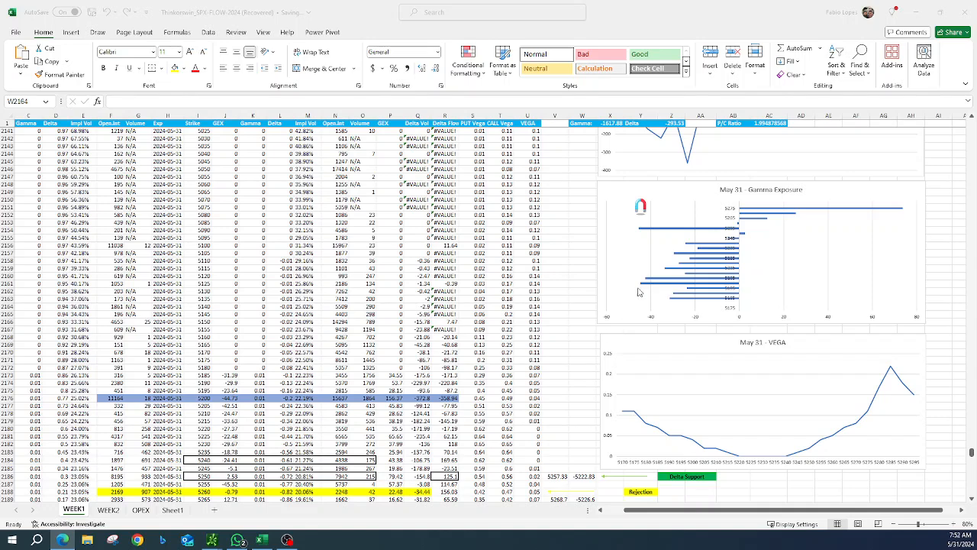
mouse_move(658, 245)
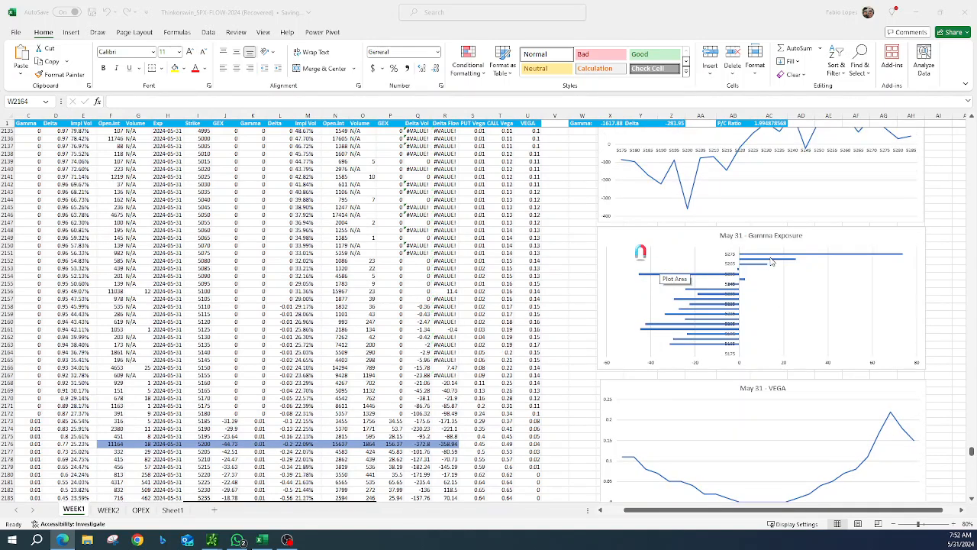
mouse_move(781, 287)
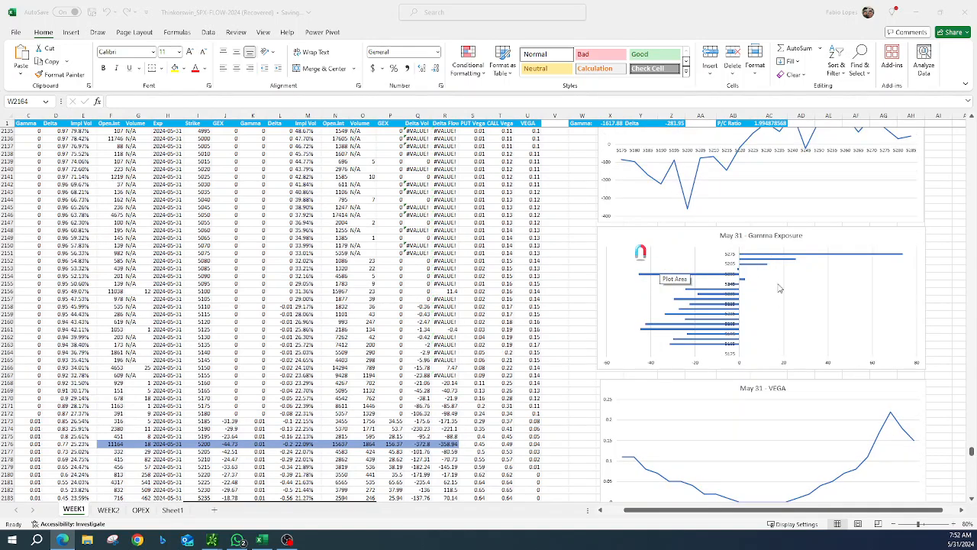
scroll(up, 3)
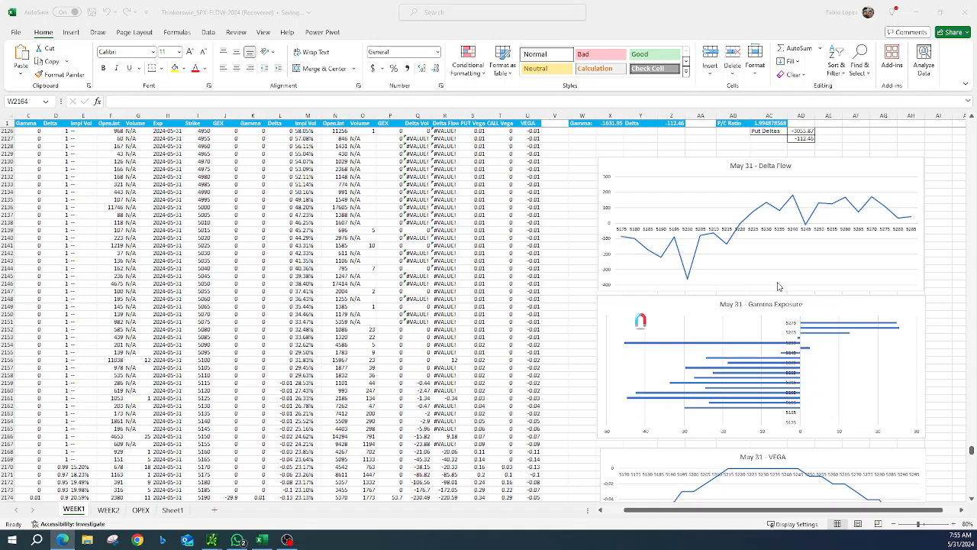
mouse_move(631, 350)
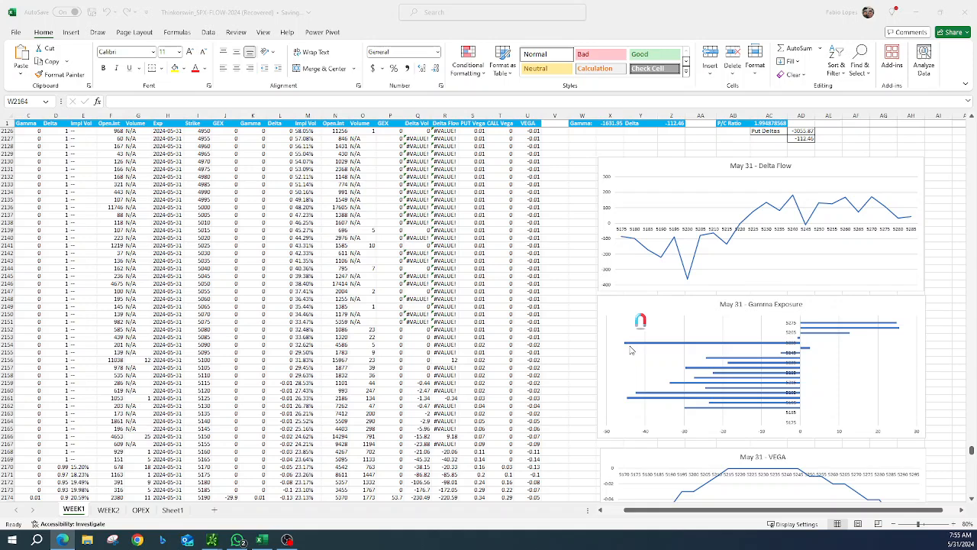
mouse_move(634, 347)
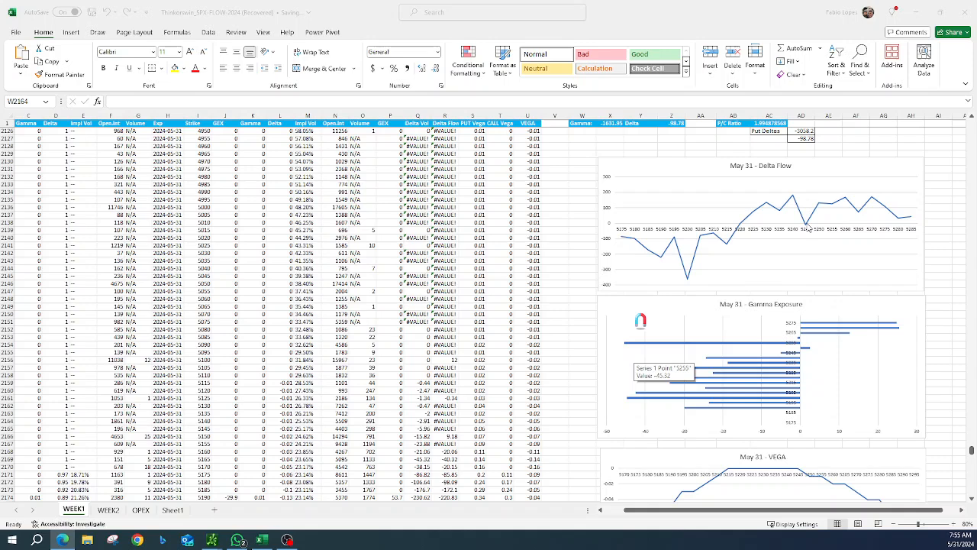
mouse_move(824, 326)
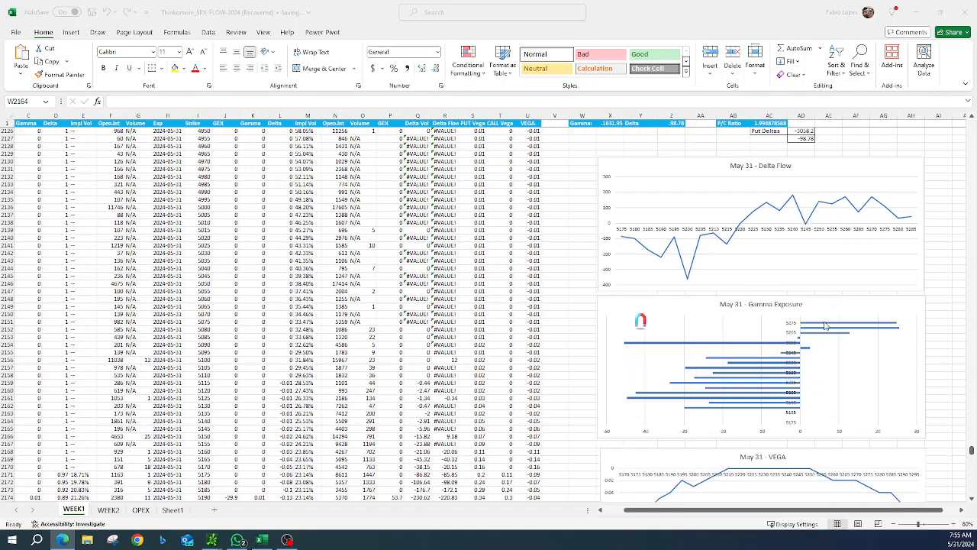
mouse_move(826, 326)
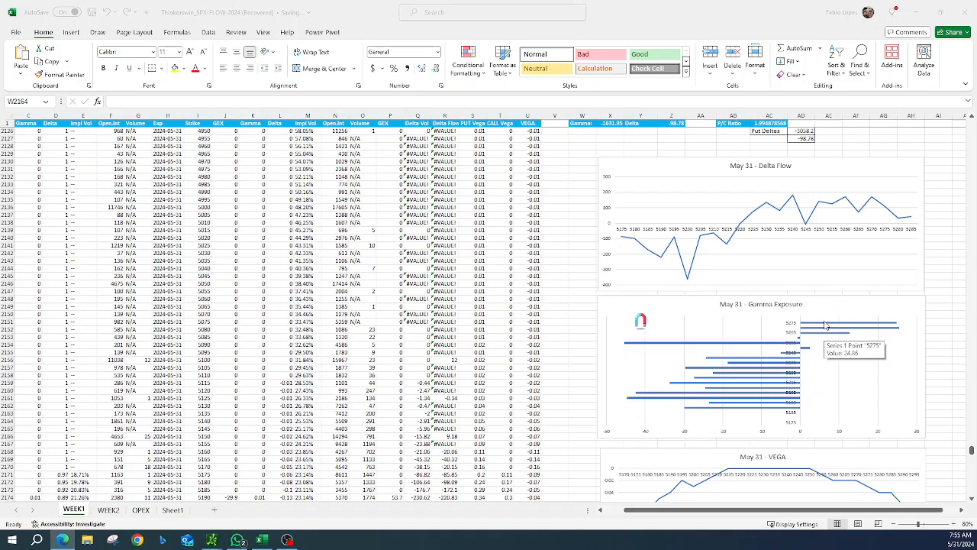
mouse_move(679, 279)
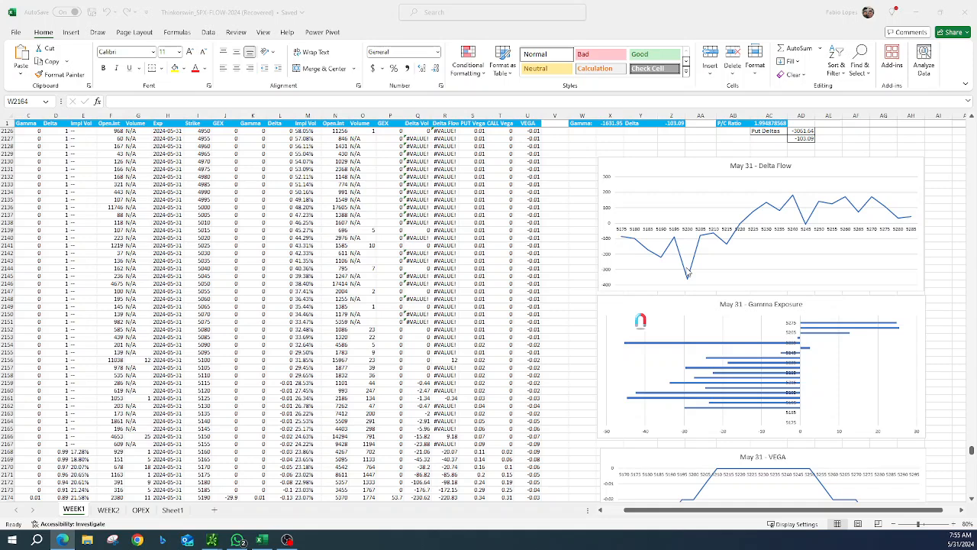
mouse_move(683, 283)
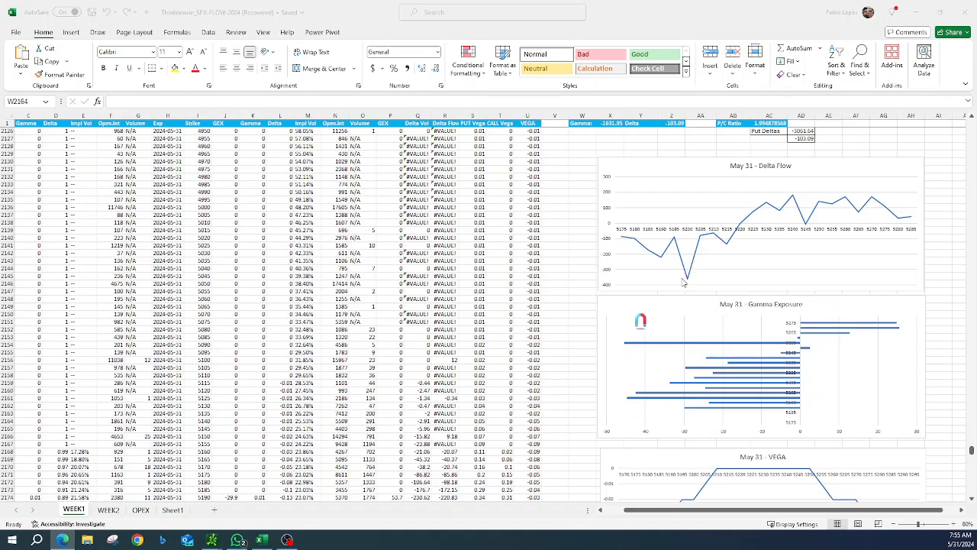
mouse_move(695, 274)
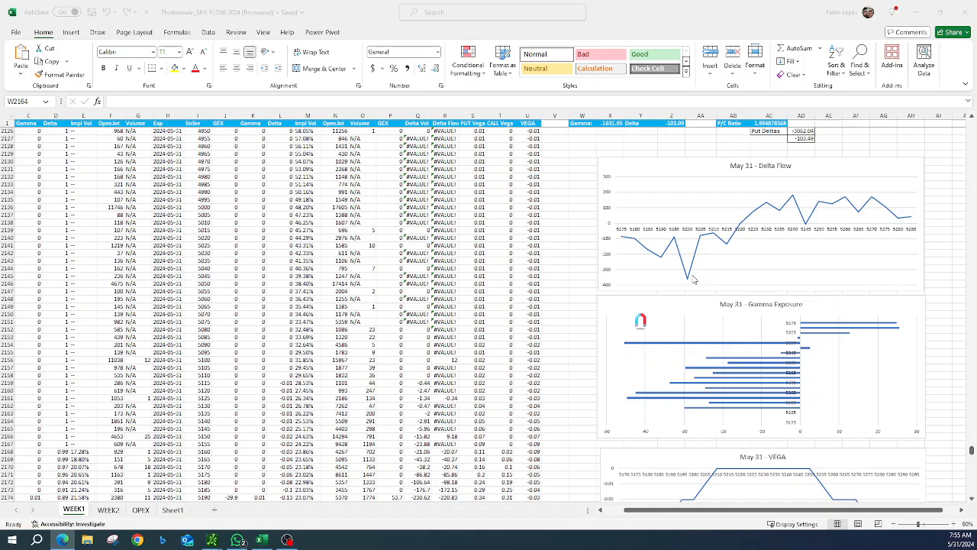
mouse_move(702, 271)
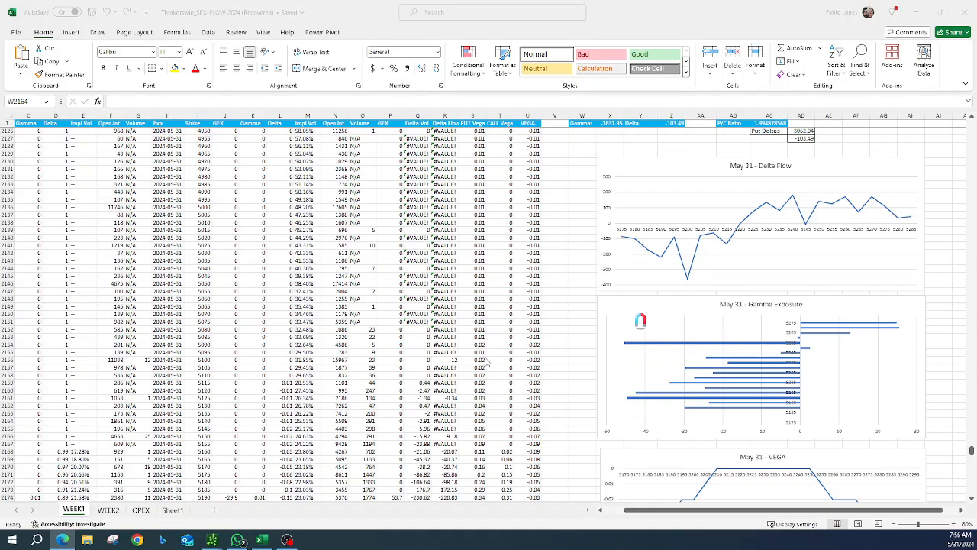
scroll(down, 3)
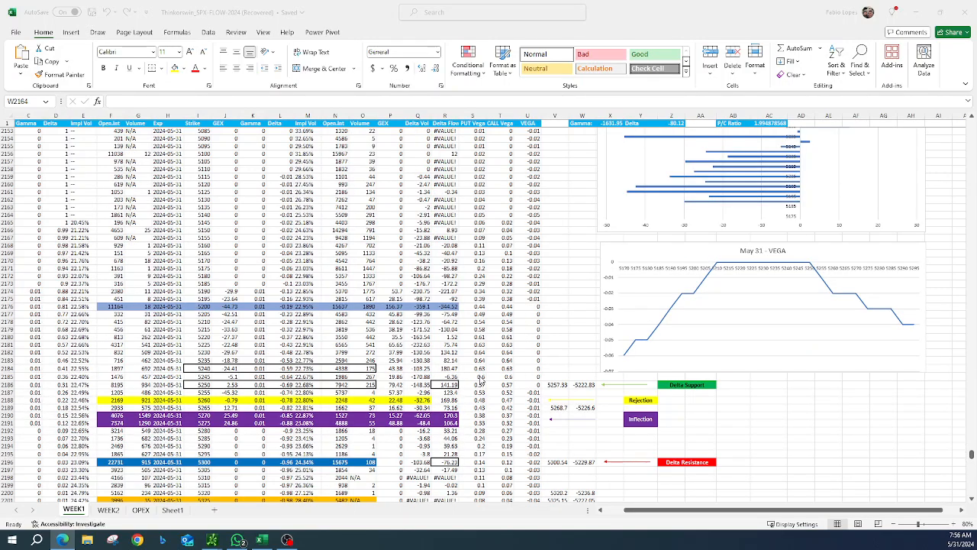
scroll(down, 3)
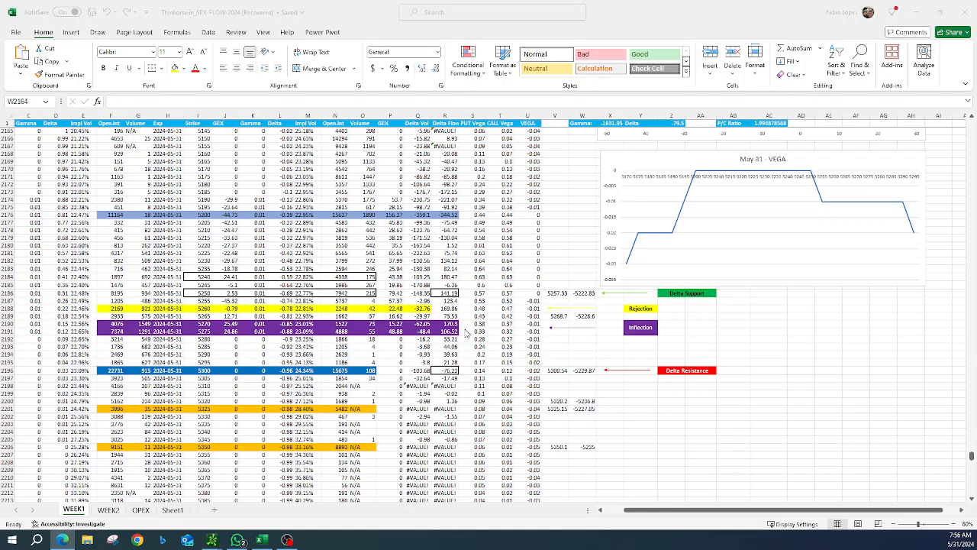
mouse_move(652, 311)
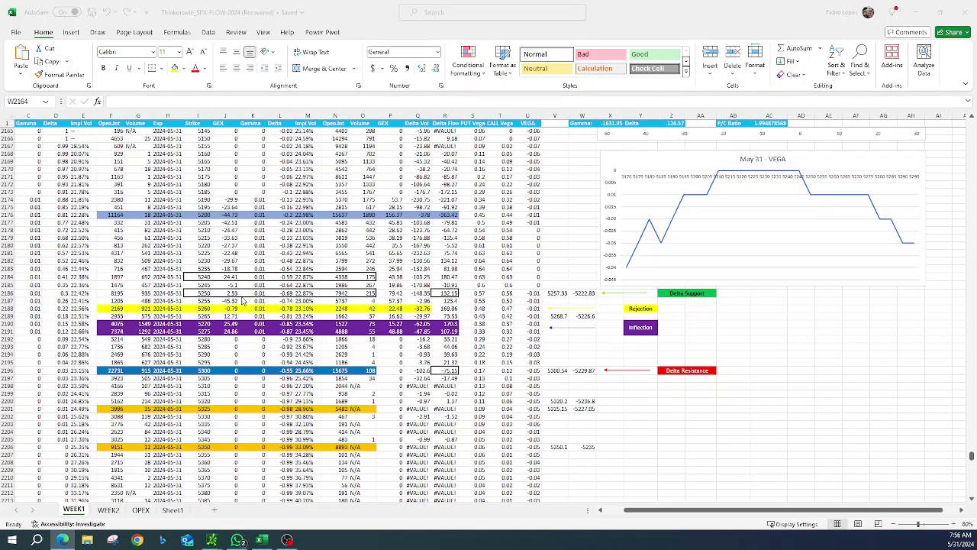
scroll(up, 3)
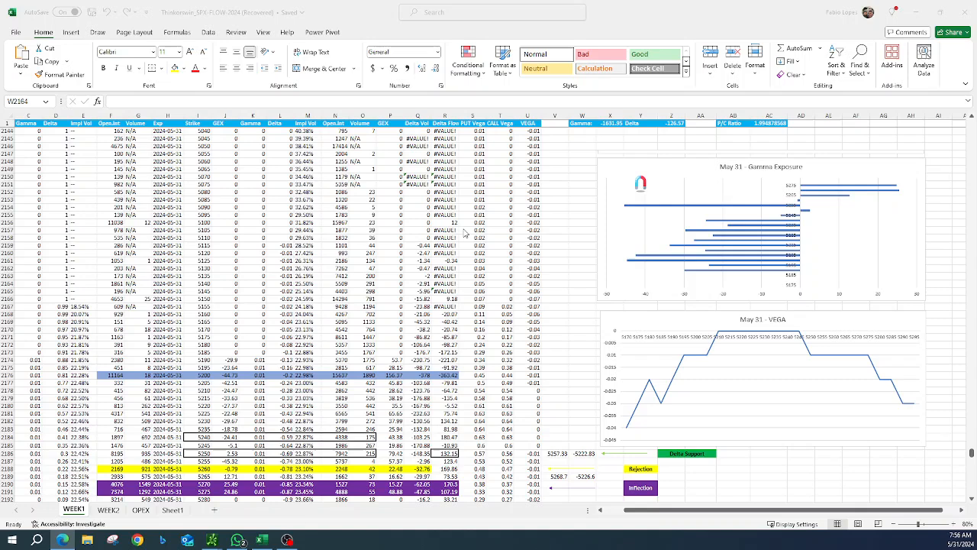
mouse_move(655, 219)
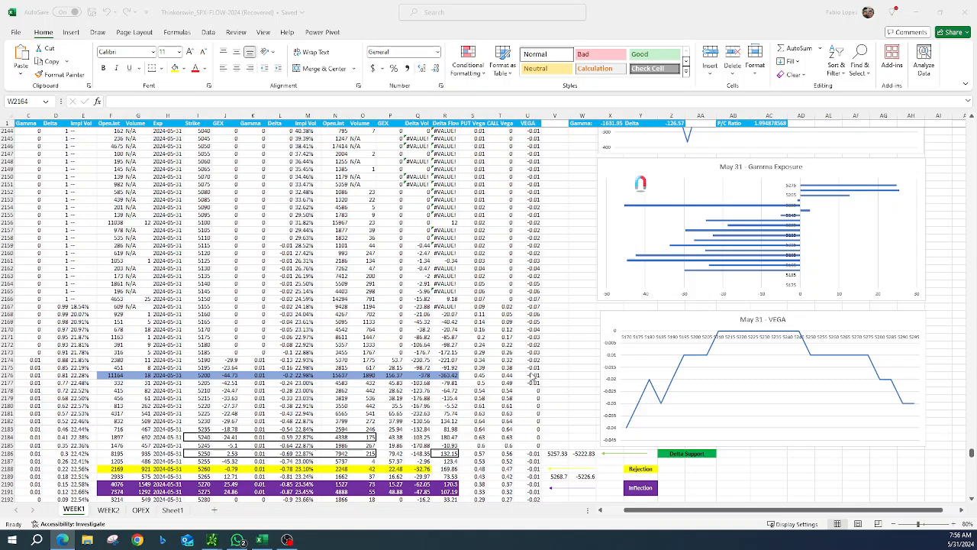
scroll(down, 3)
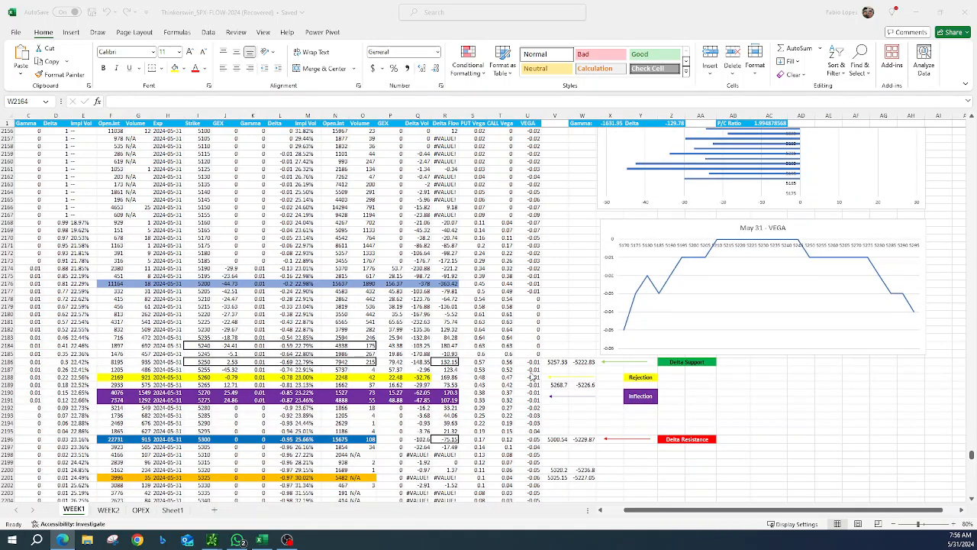
scroll(down, 3)
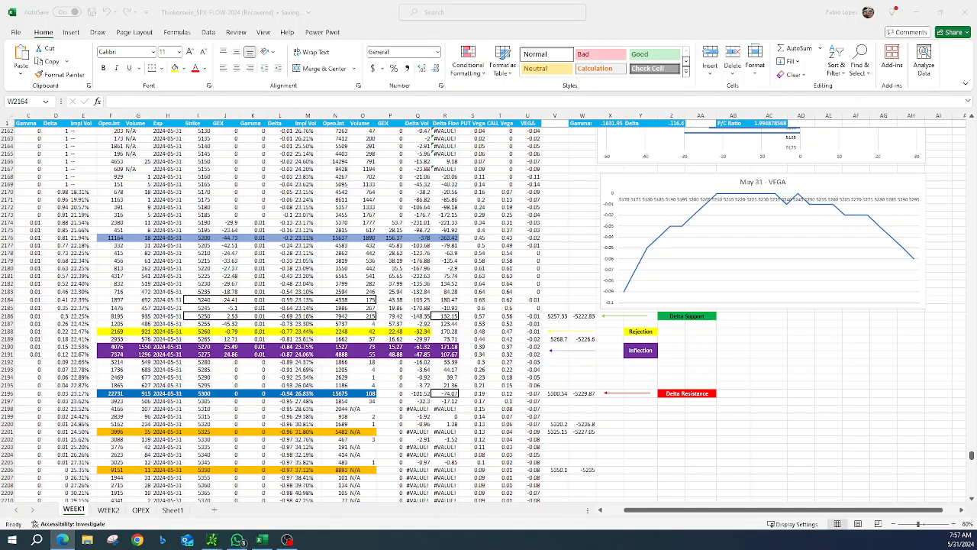
scroll(up, 3)
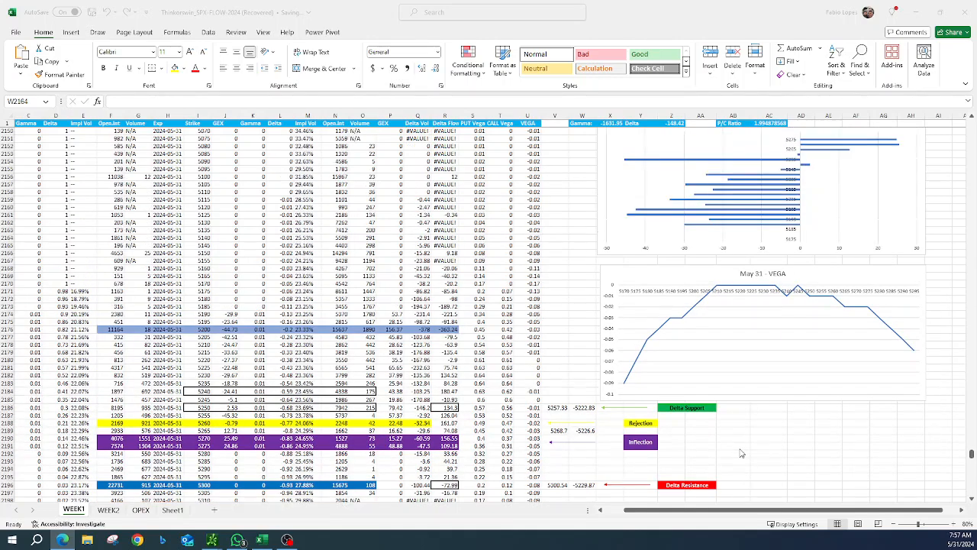
scroll(up, 3)
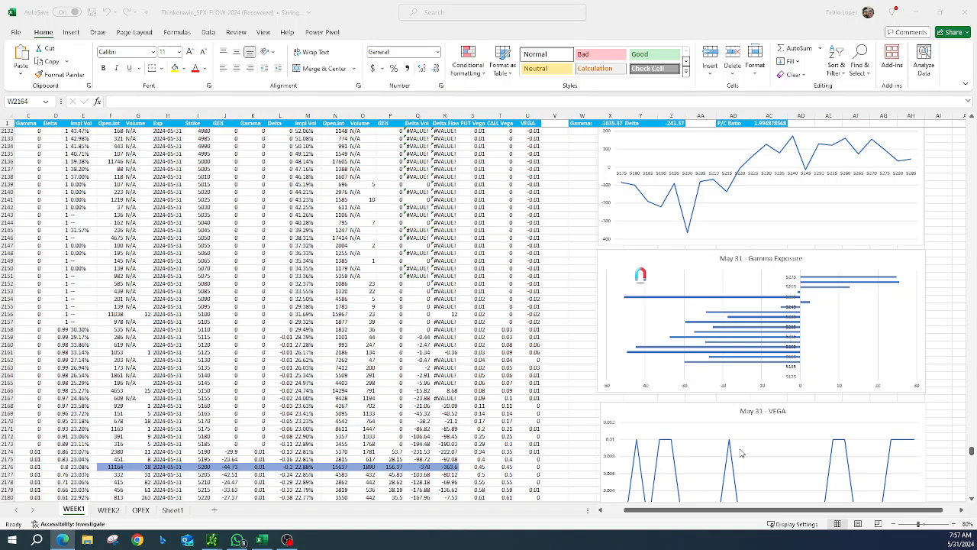
scroll(down, 3)
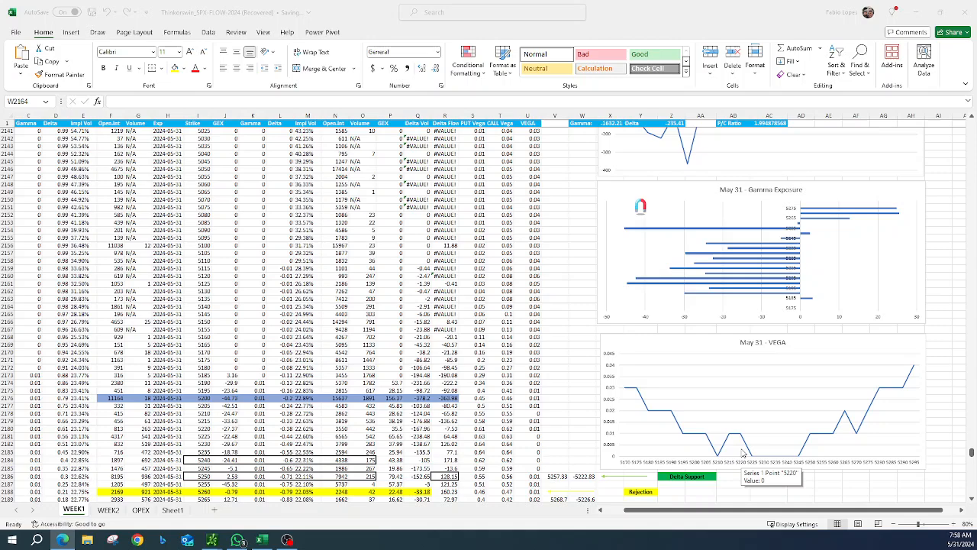
scroll(up, 3)
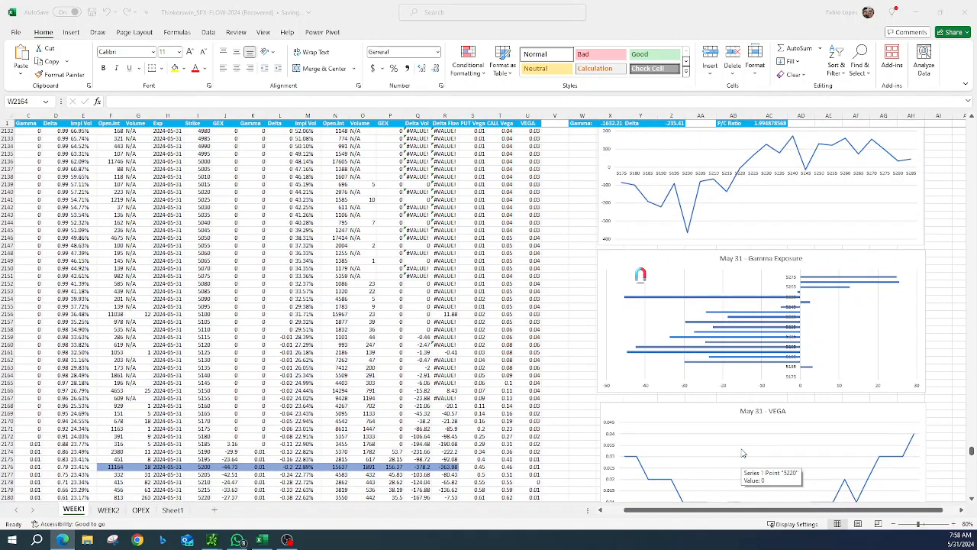
scroll(down, 3)
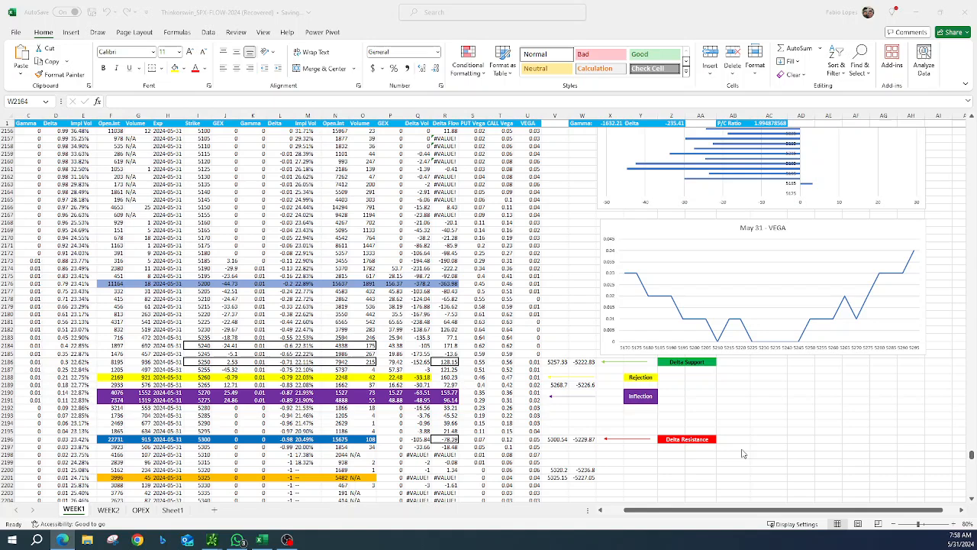
mouse_move(565, 408)
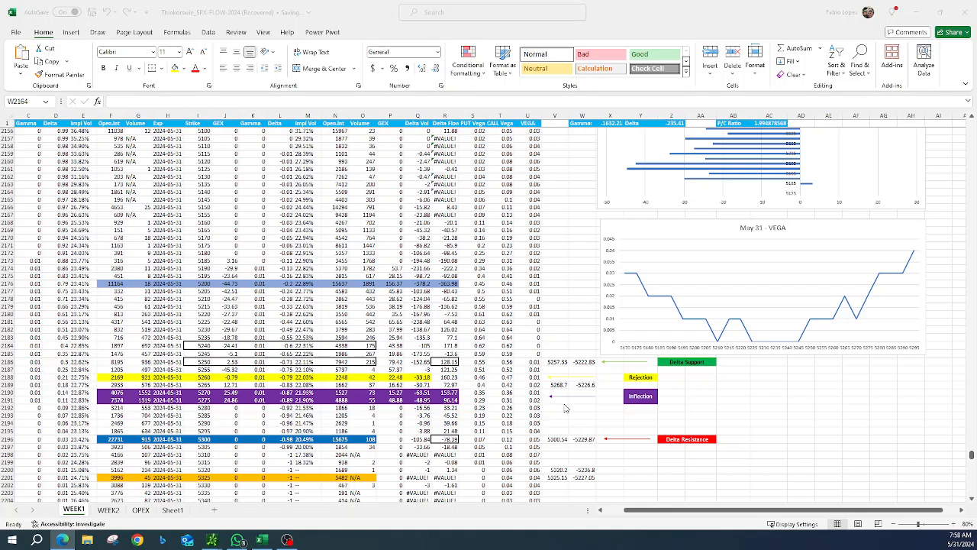
mouse_move(554, 400)
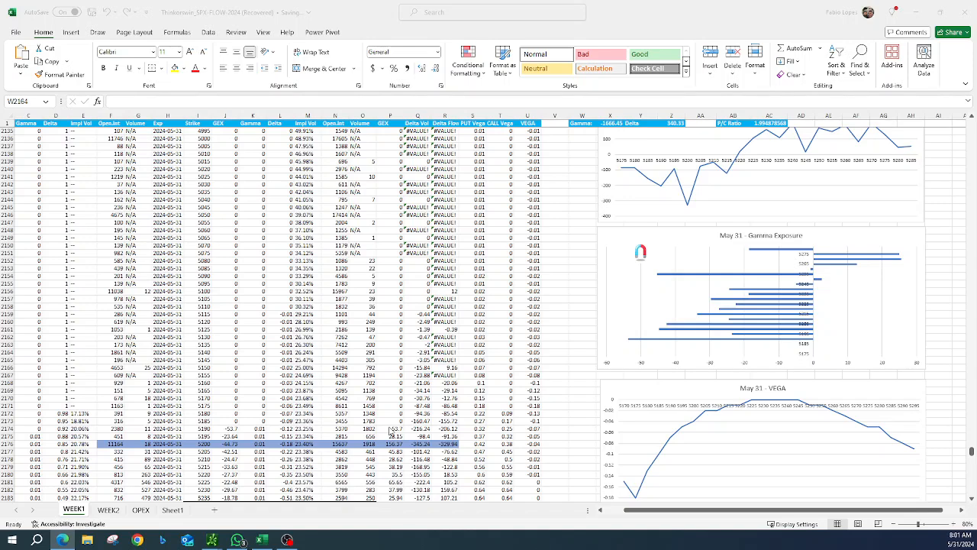
scroll(down, 3)
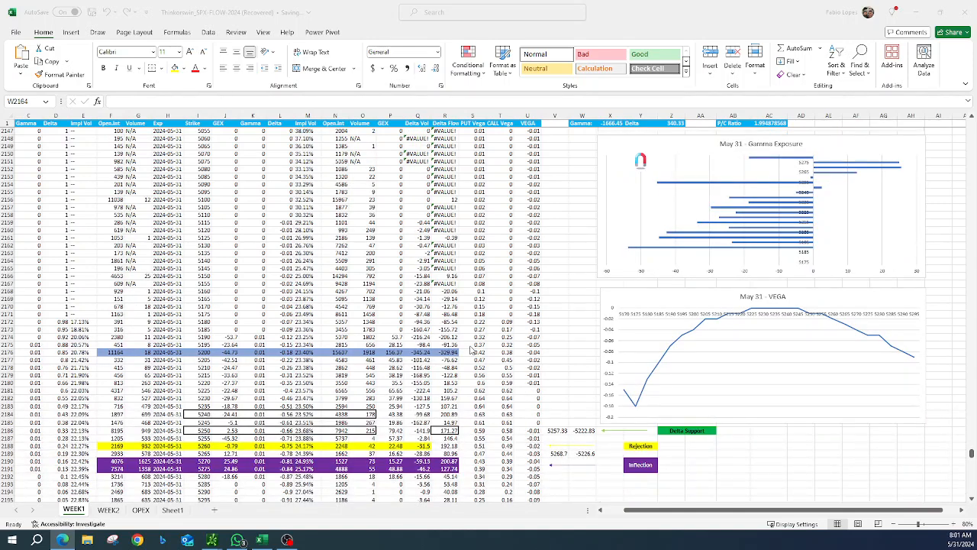
scroll(up, 3)
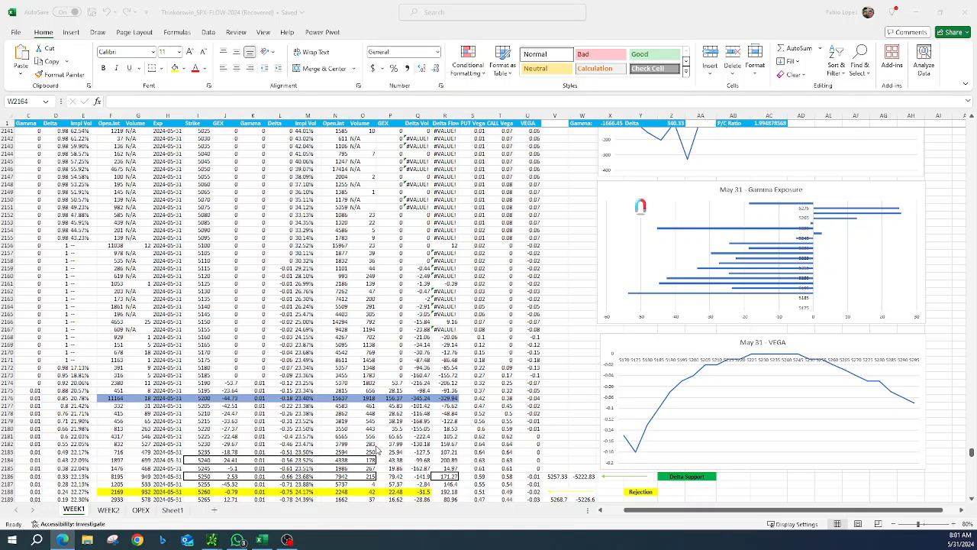
scroll(down, 3)
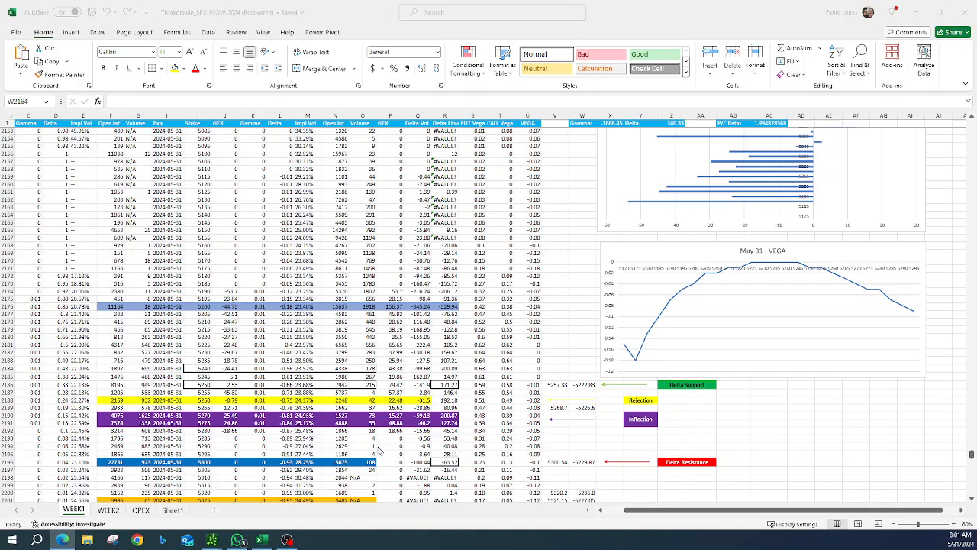
scroll(down, 3)
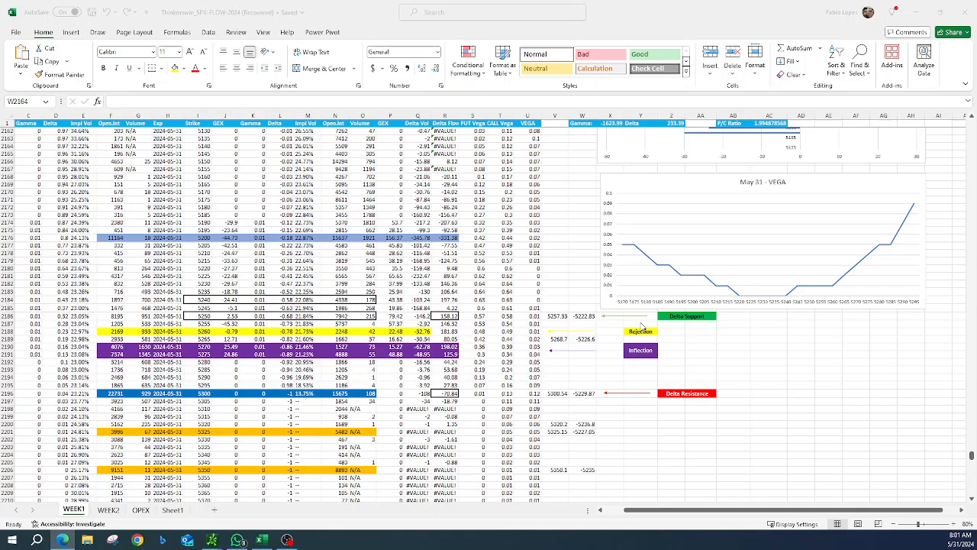
mouse_move(660, 324)
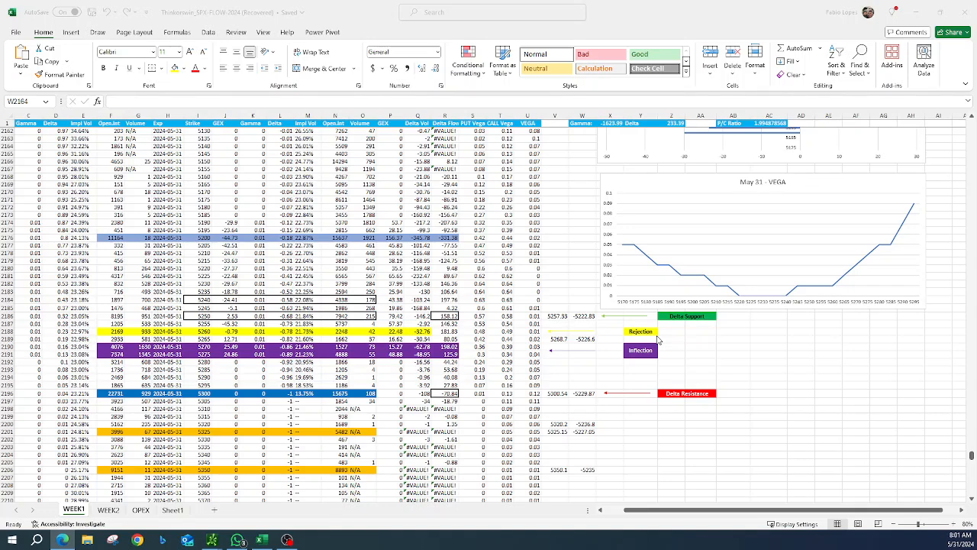
mouse_move(571, 373)
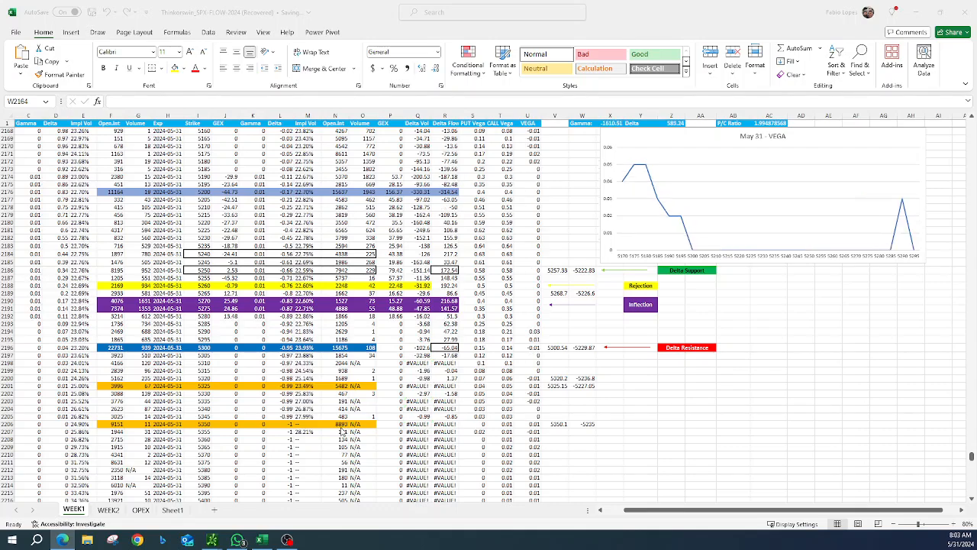
scroll(up, 3)
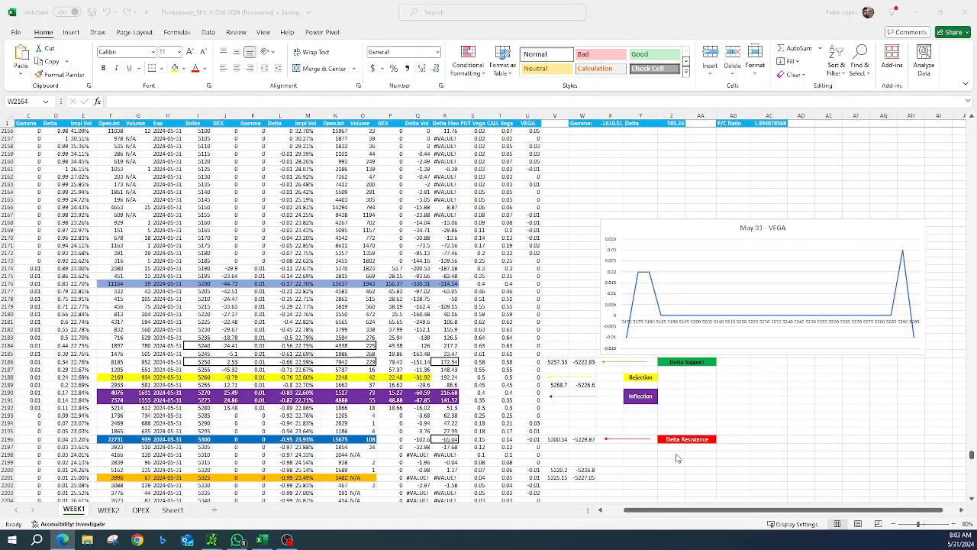
scroll(up, 3)
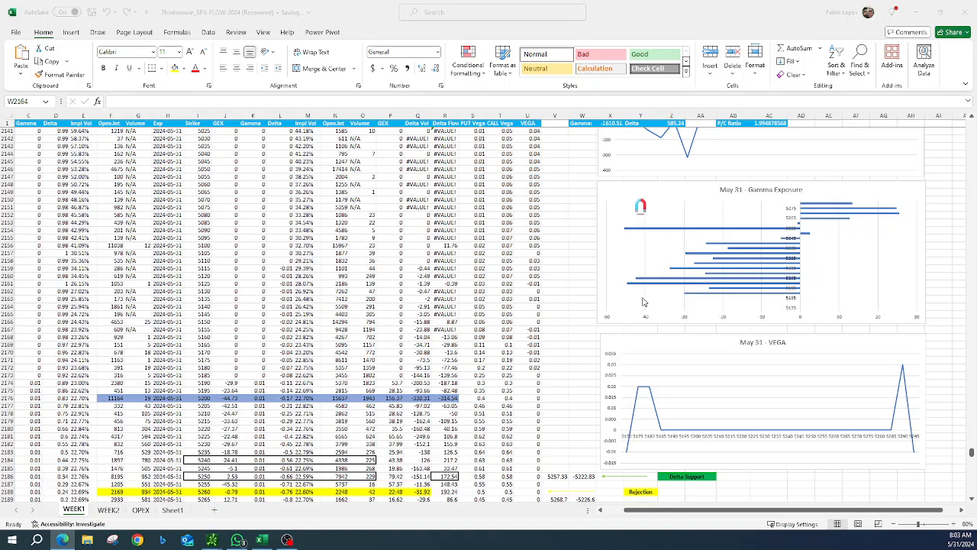
mouse_move(648, 242)
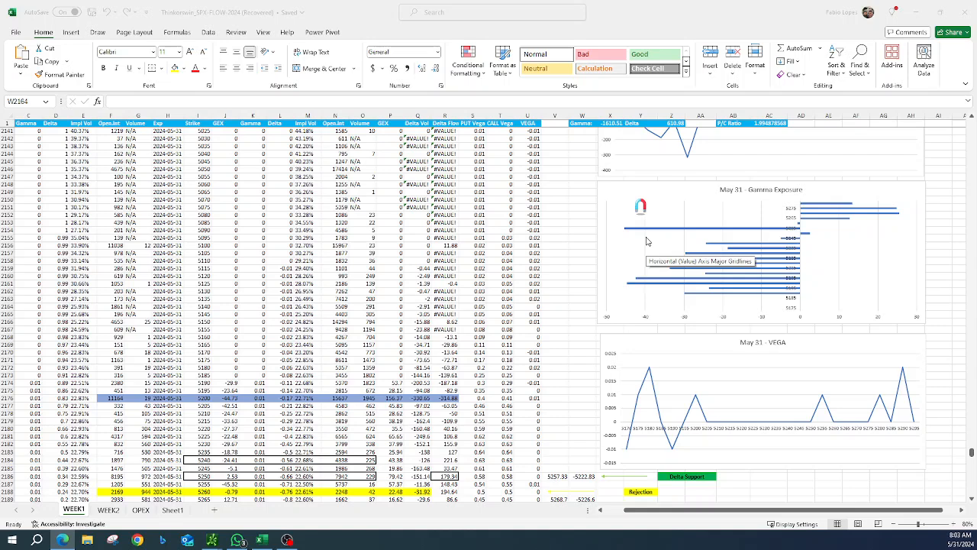
mouse_move(652, 229)
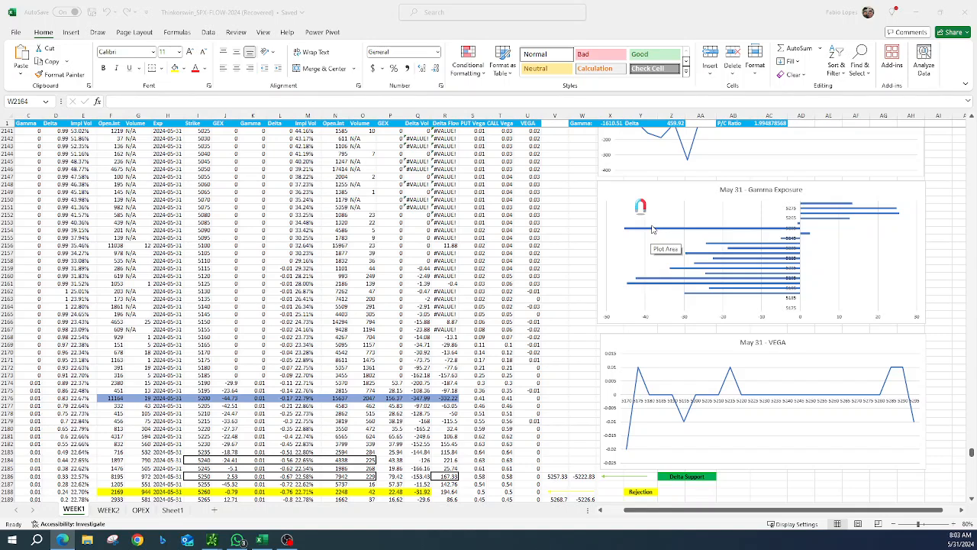
mouse_move(633, 287)
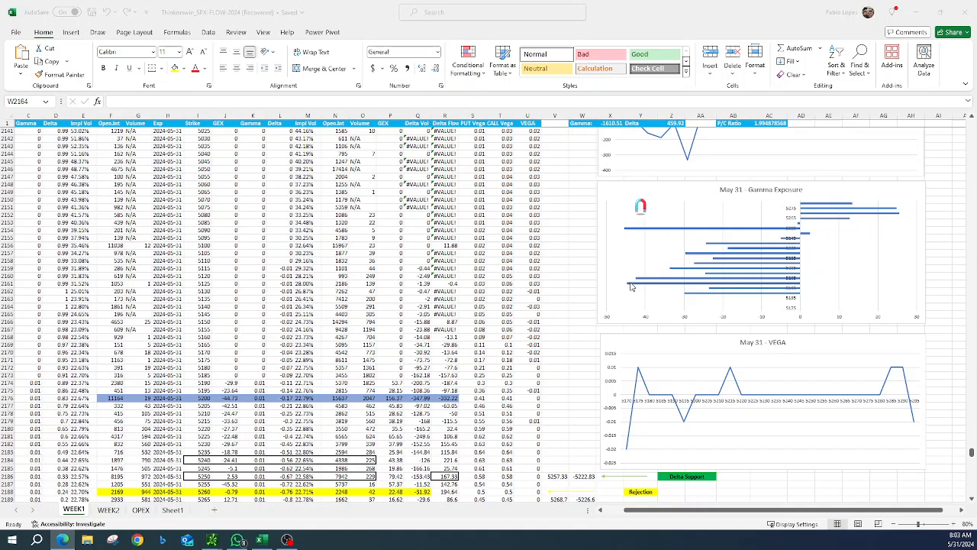
scroll(down, 3)
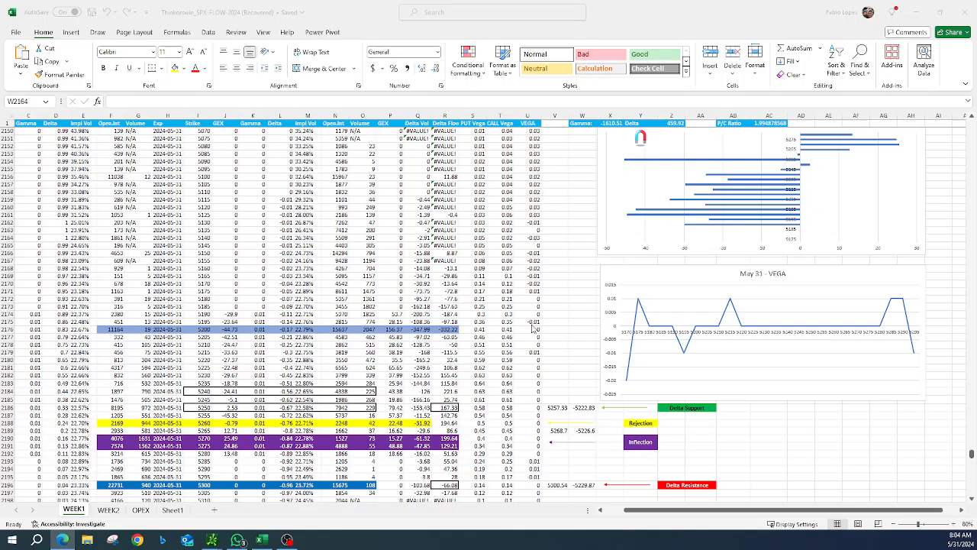
scroll(down, 3)
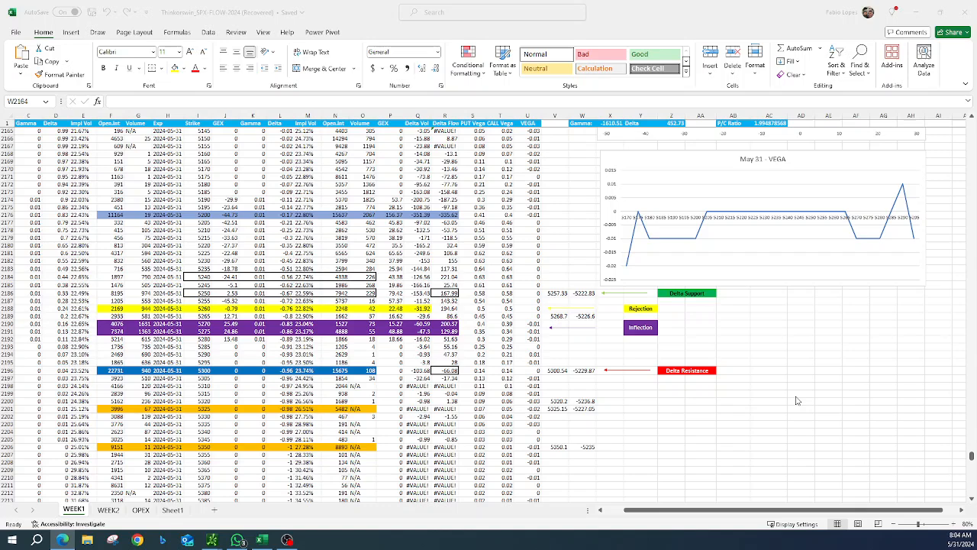
scroll(up, 3)
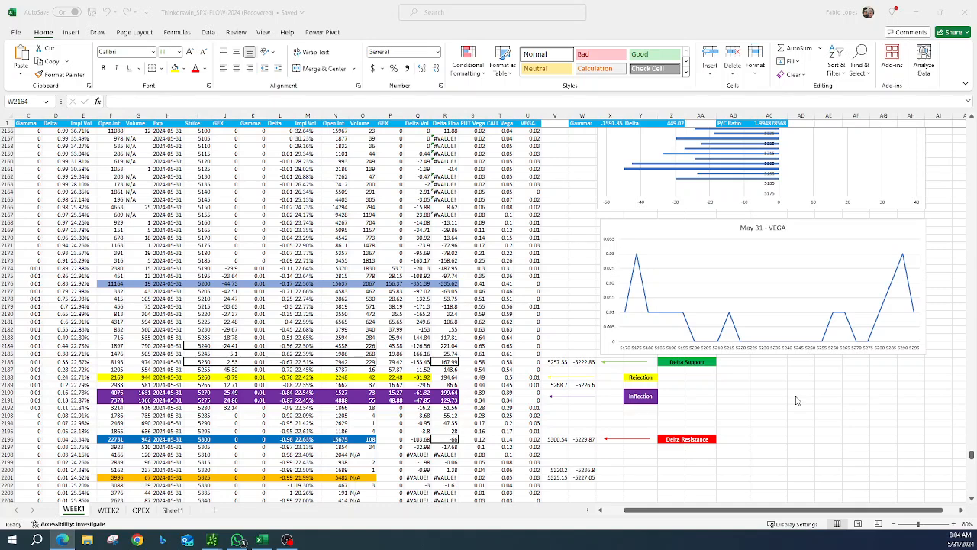
mouse_move(682, 364)
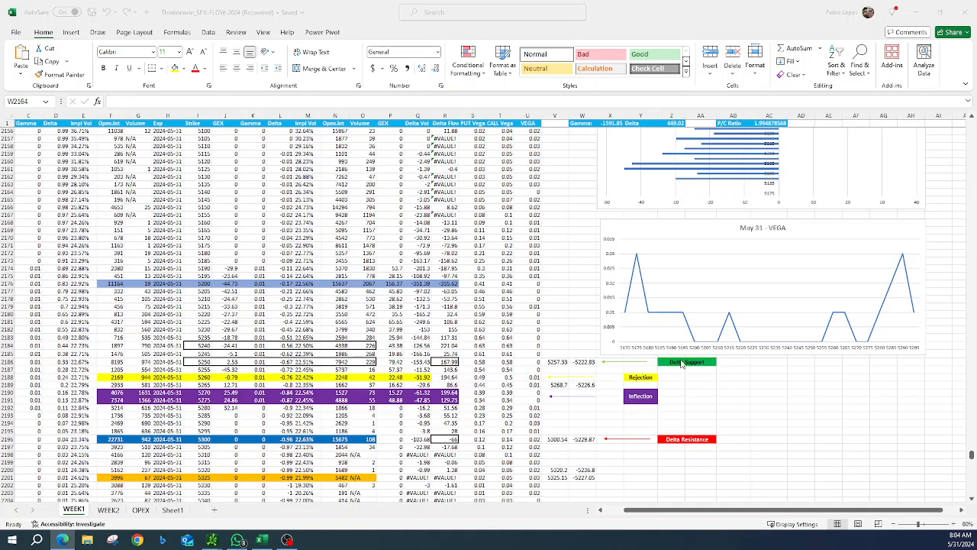
mouse_move(750, 269)
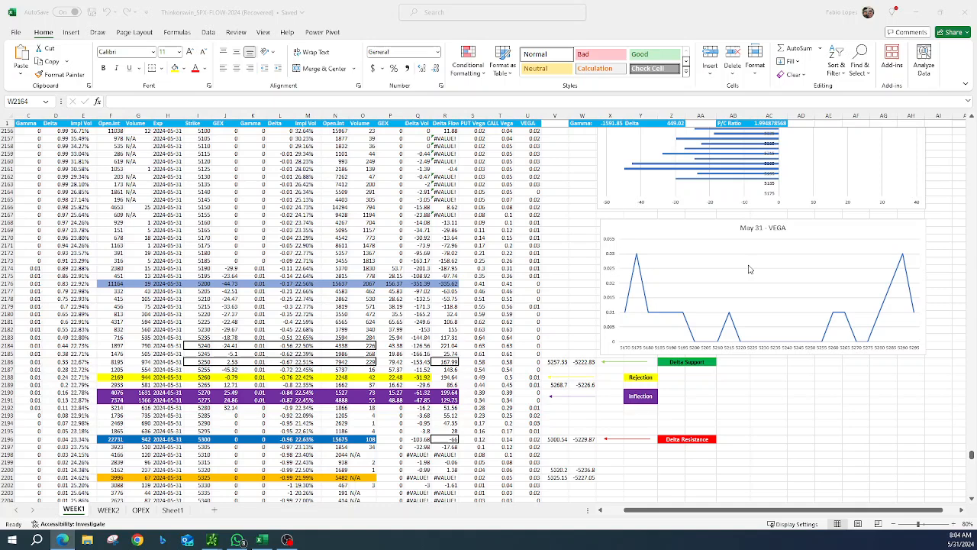